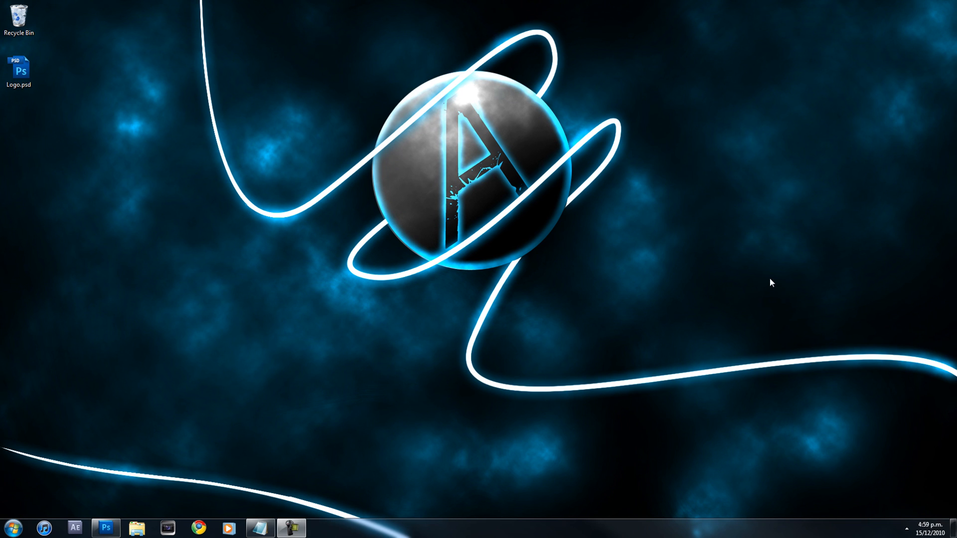
mouse_move(803, 451)
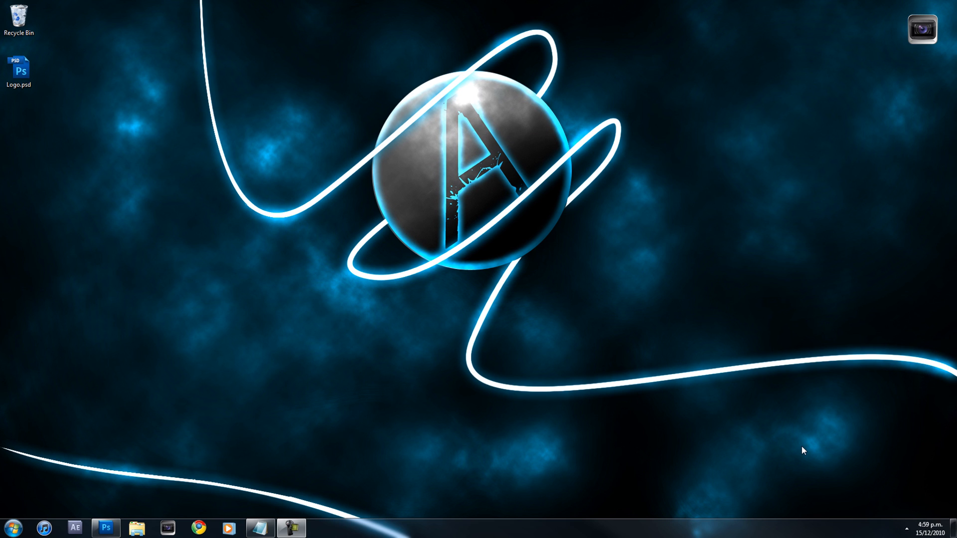
mouse_move(754, 456)
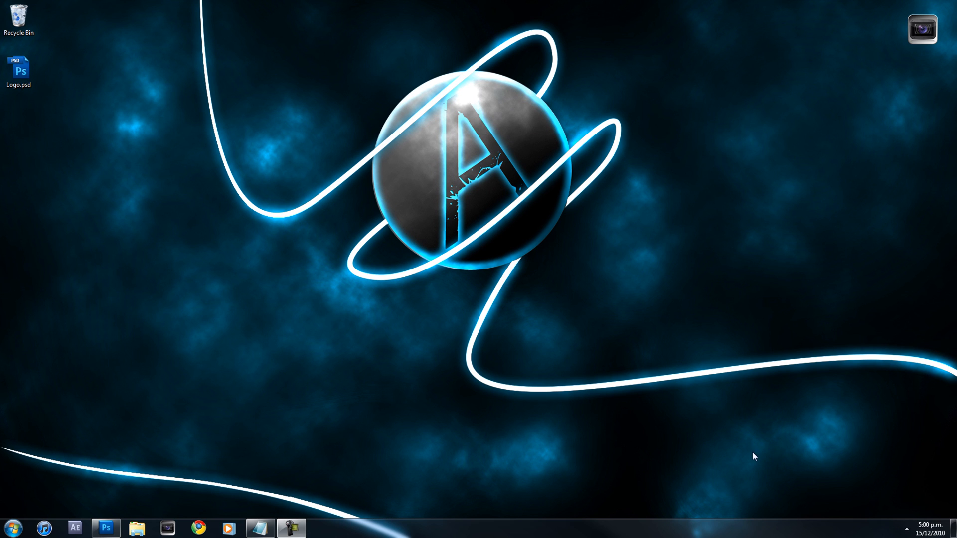
mouse_move(749, 458)
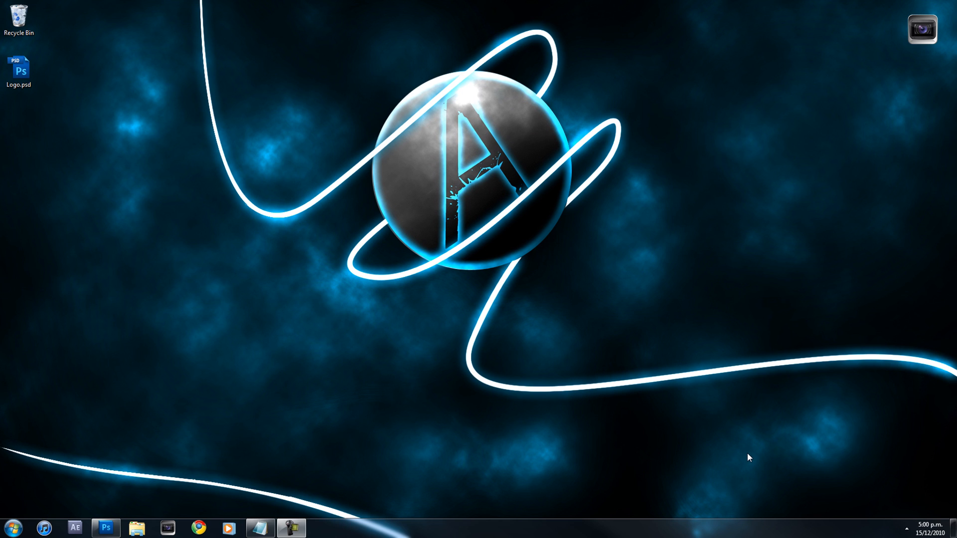
mouse_move(748, 452)
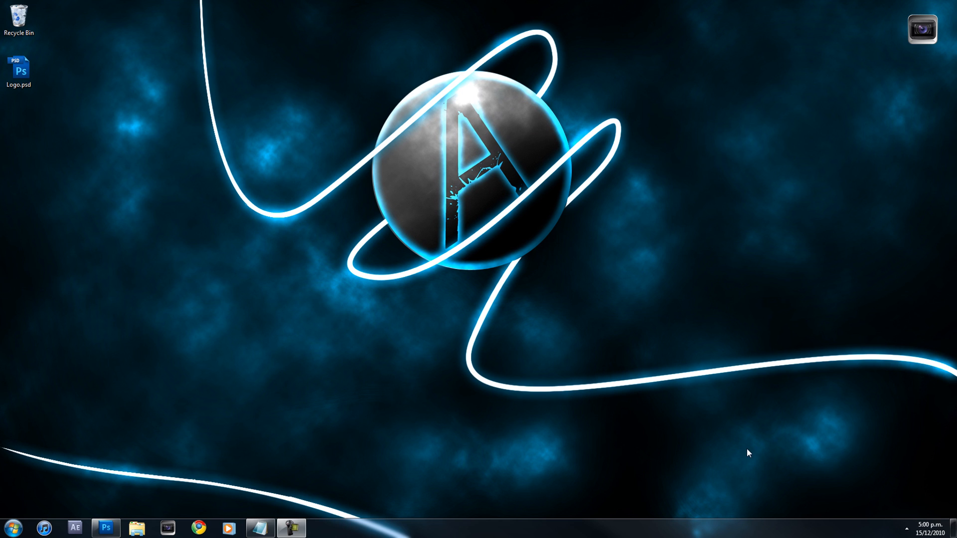
mouse_move(735, 444)
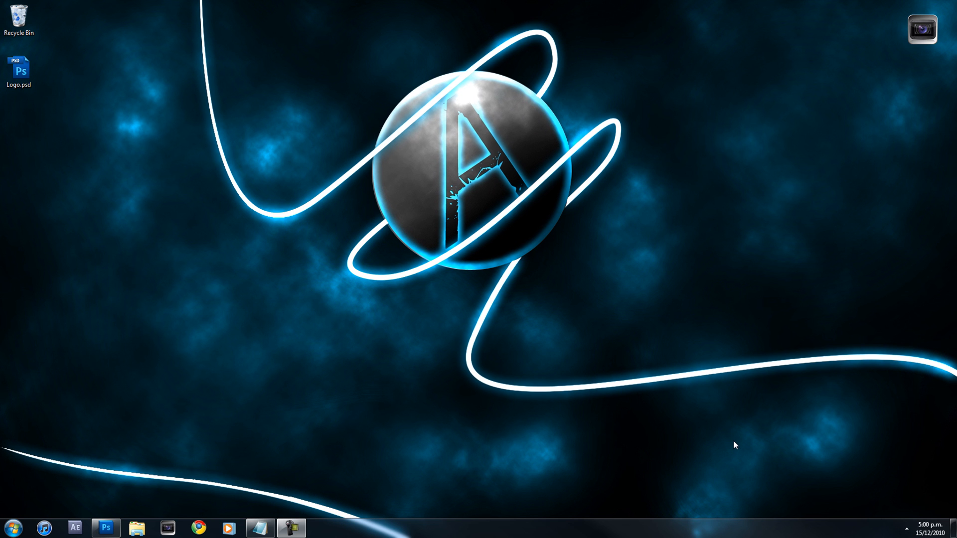
Step: Open Logo.psd and hide the Black Background and Smoke Colour layers
left_click(19, 66)
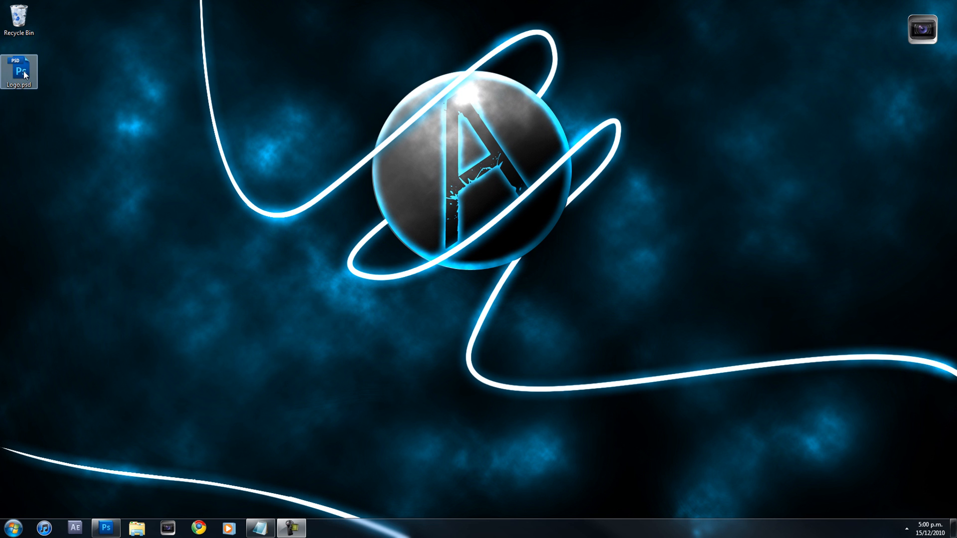
double_click(19, 67)
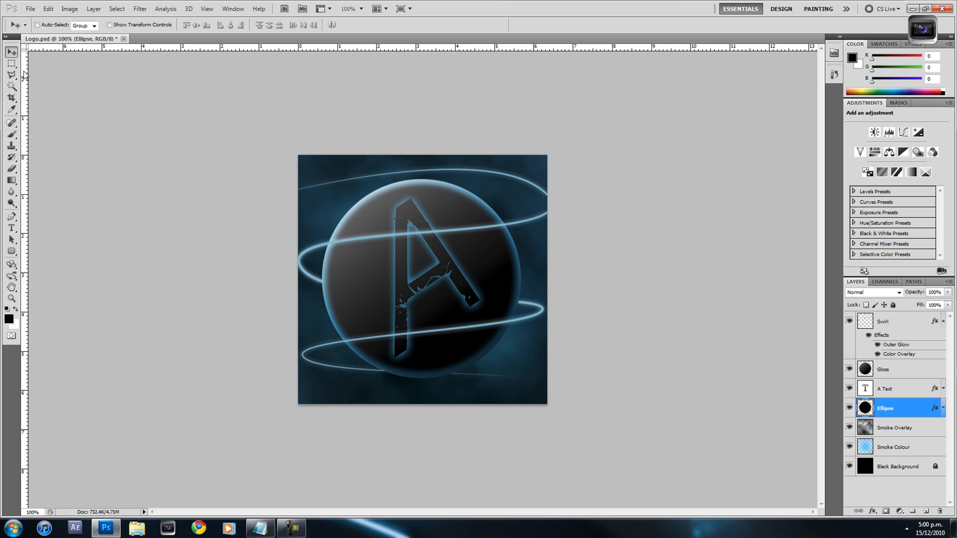
mouse_move(566, 198)
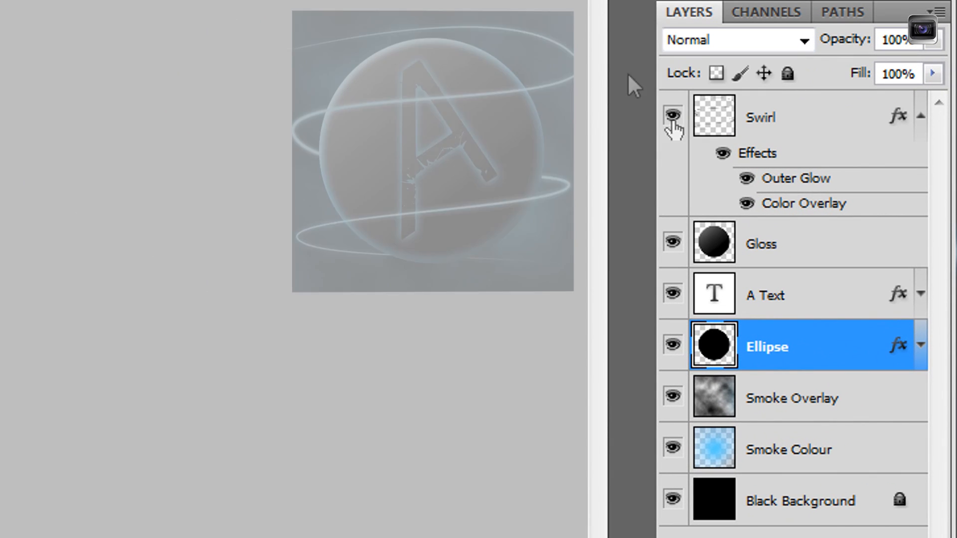
left_click(672, 500)
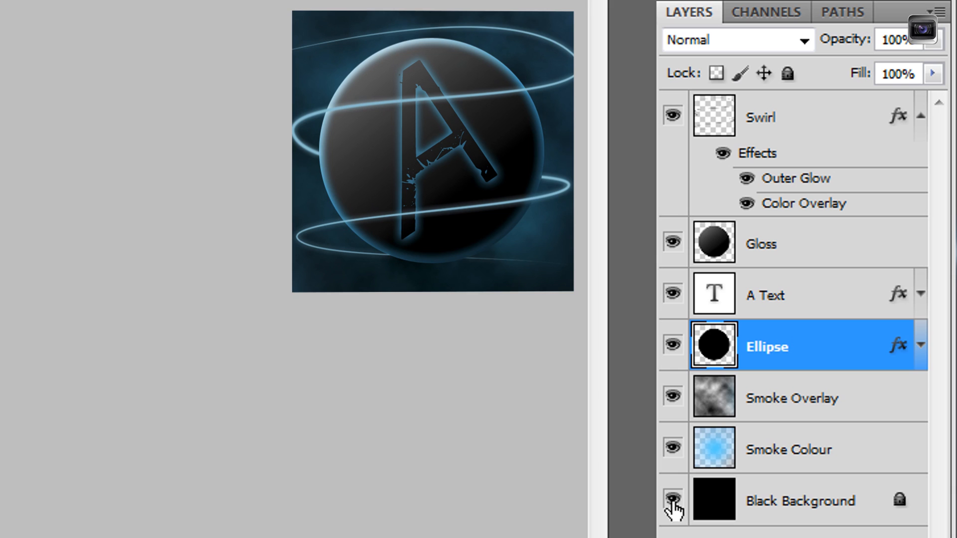
left_click(671, 500)
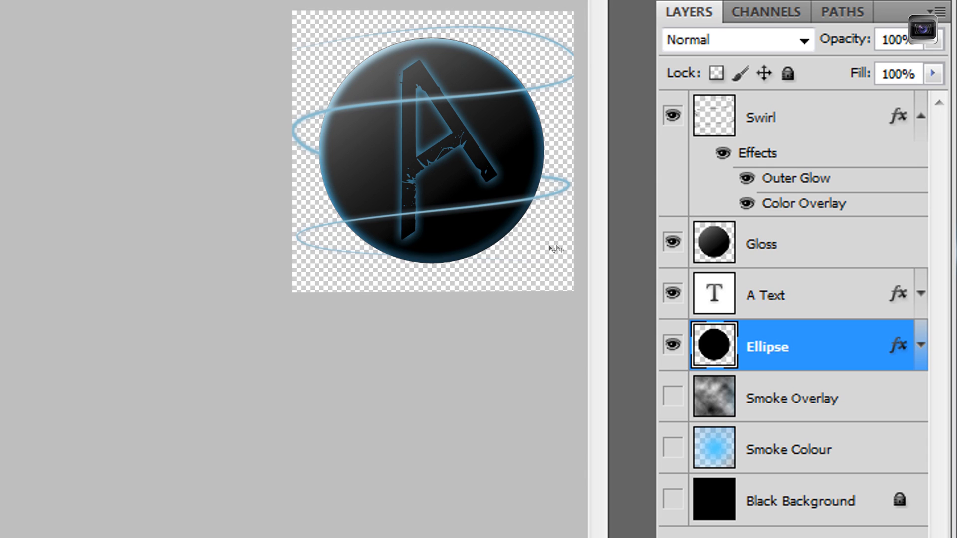
mouse_move(493, 259)
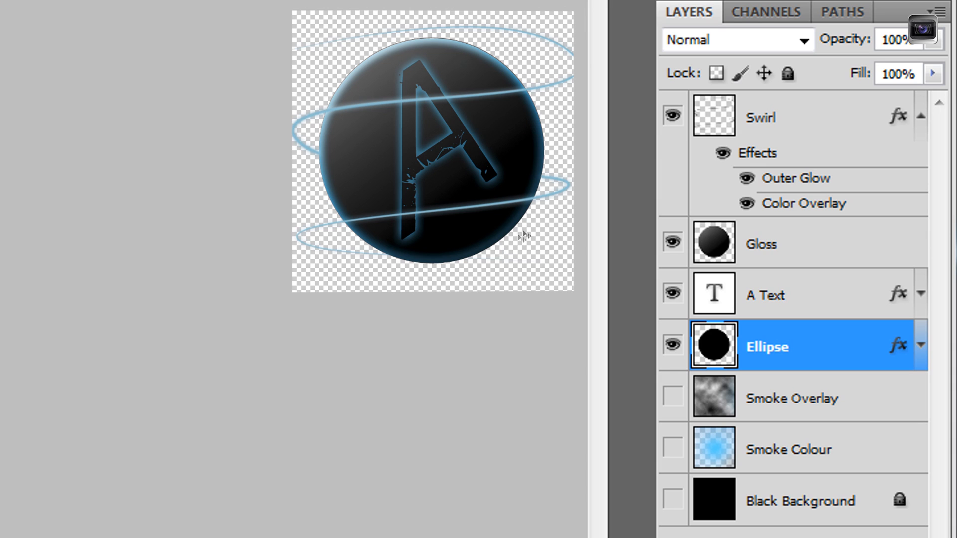
mouse_move(507, 160)
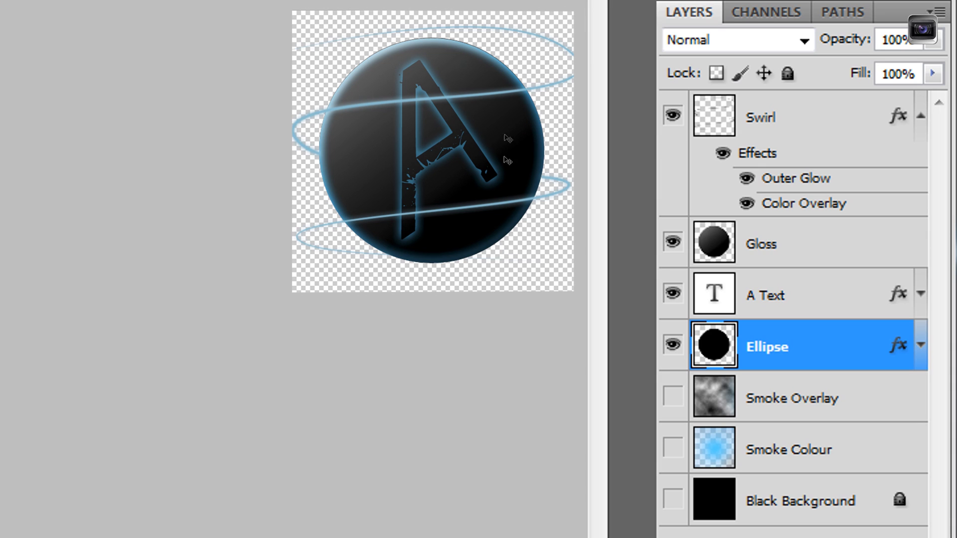
mouse_move(567, 106)
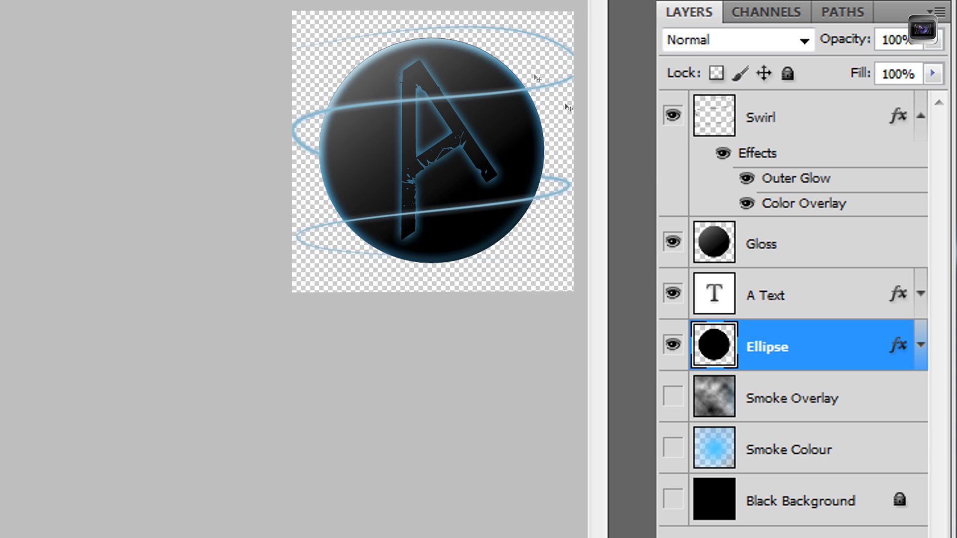
mouse_move(523, 256)
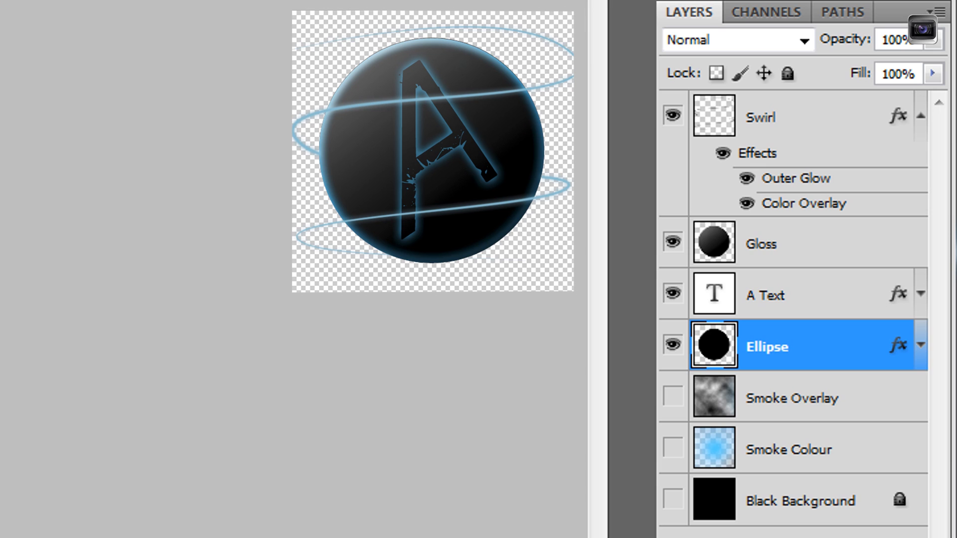
mouse_move(569, 79)
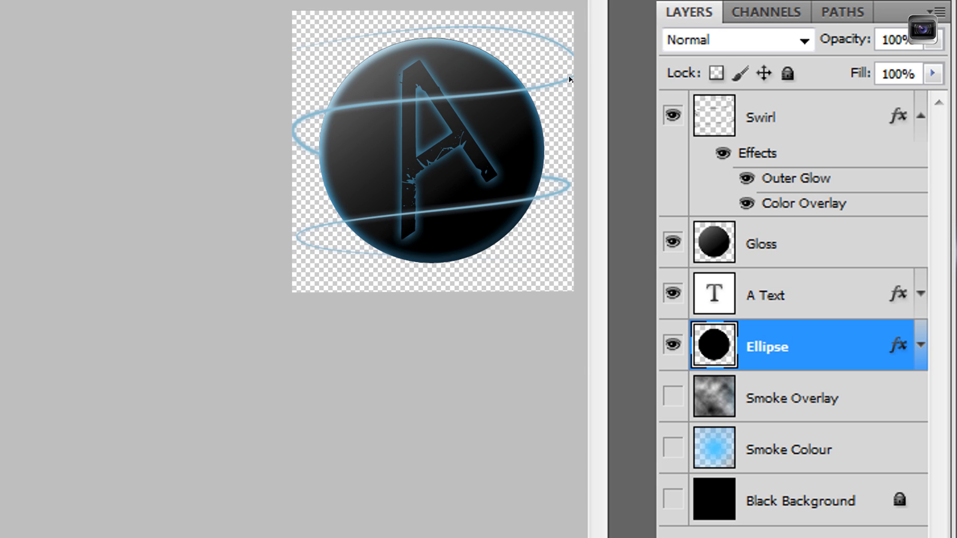
mouse_move(532, 102)
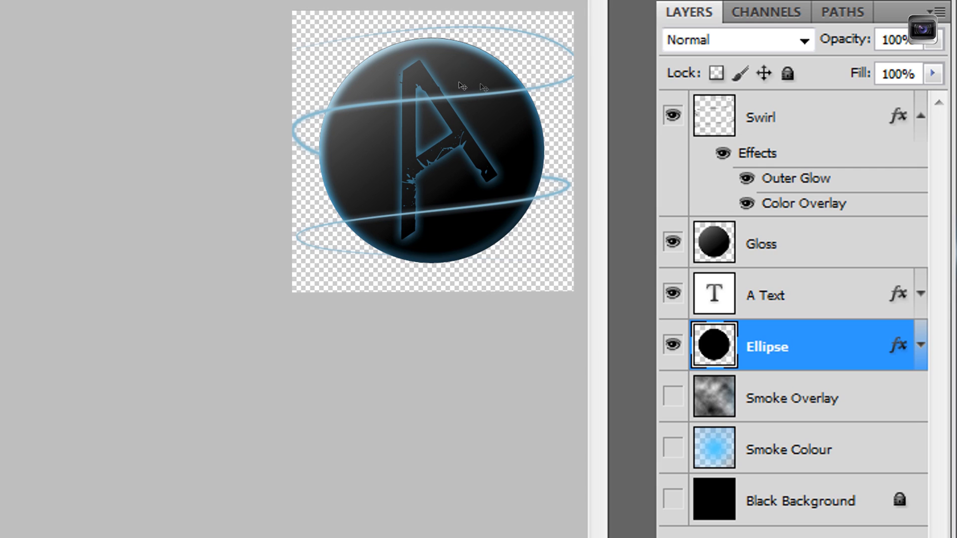
mouse_move(601, 107)
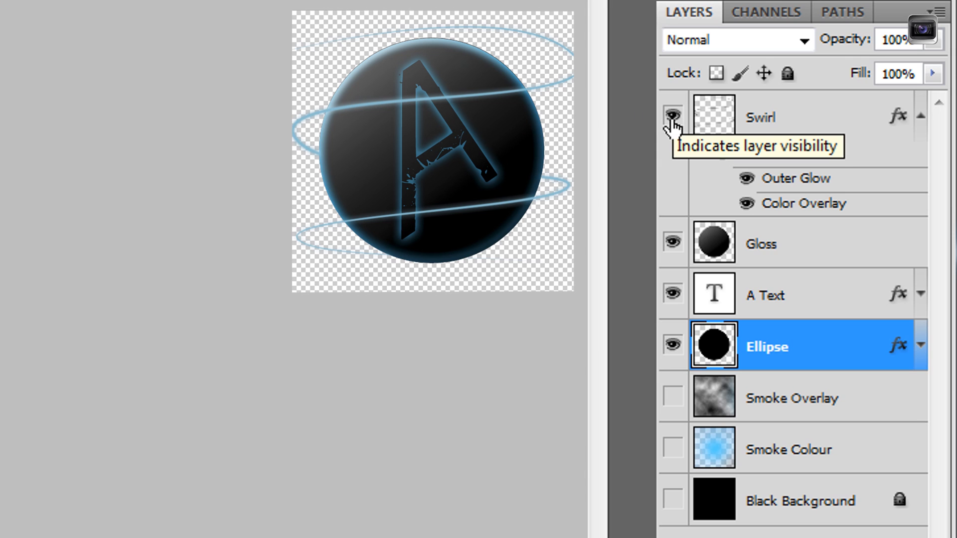
Step: Hide the Swirl layer so only the sphere and glowing A remain on transparency
left_click(672, 116)
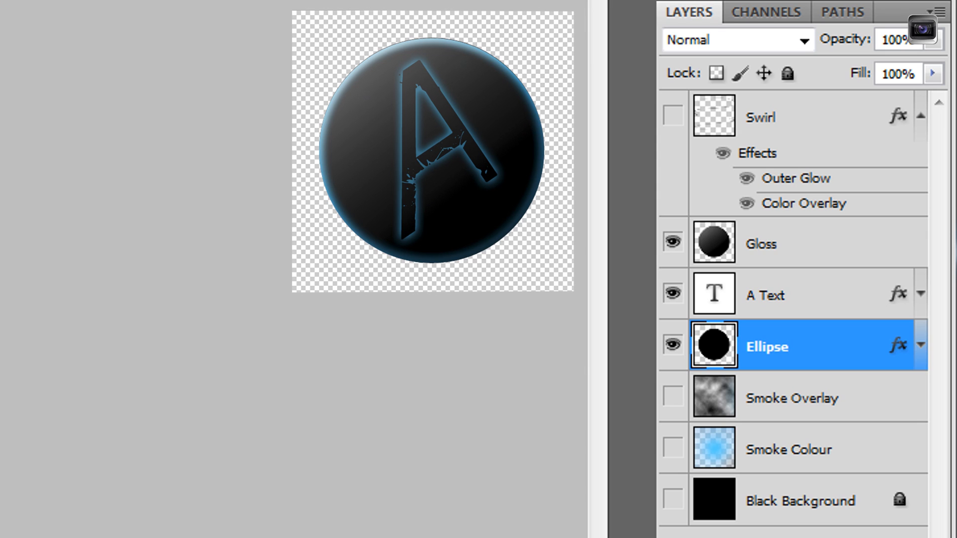
mouse_move(59, 37)
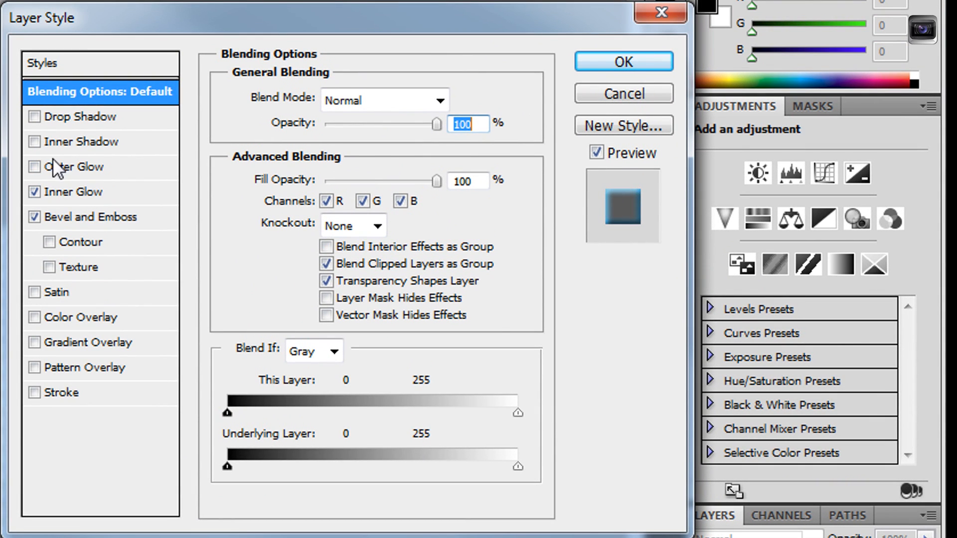
Step: Try an Outer Glow on the Ellipse layer, vary its size, then discard it and confirm the style
left_click(78, 167)
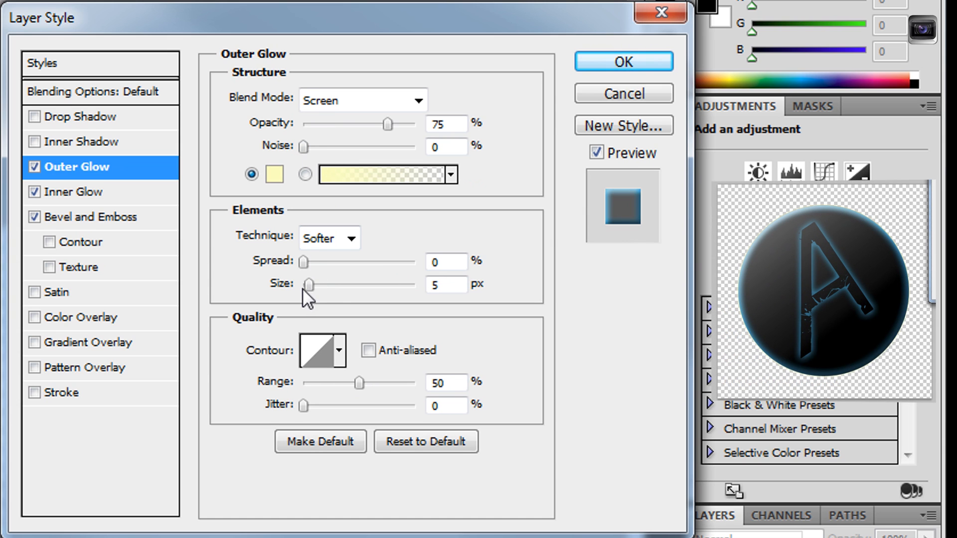
left_click_drag(309, 284, 410, 284)
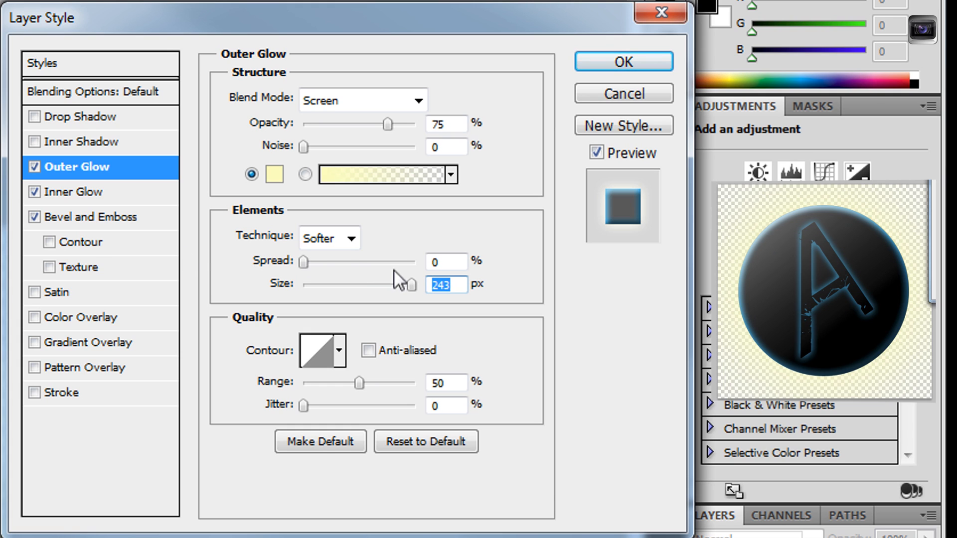
left_click_drag(399, 282, 323, 283)
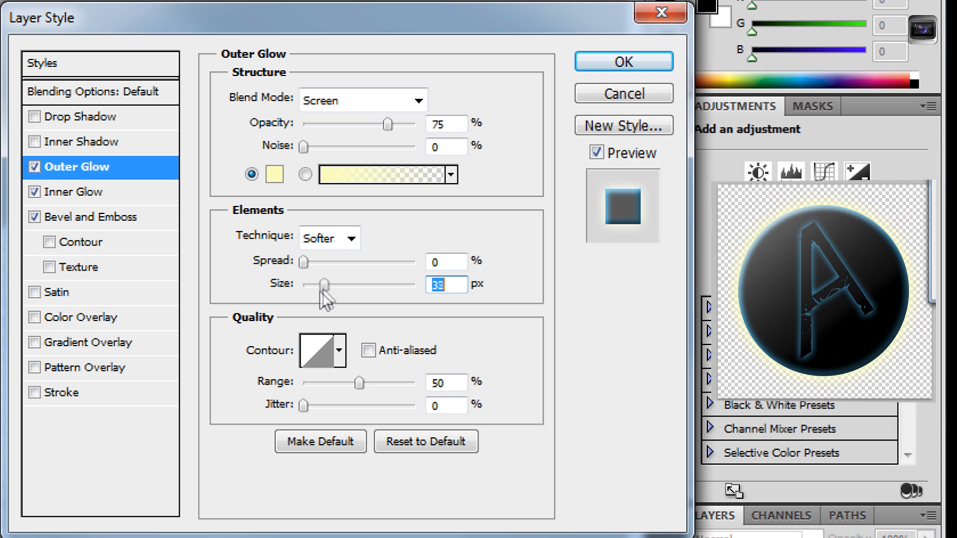
left_click(35, 167)
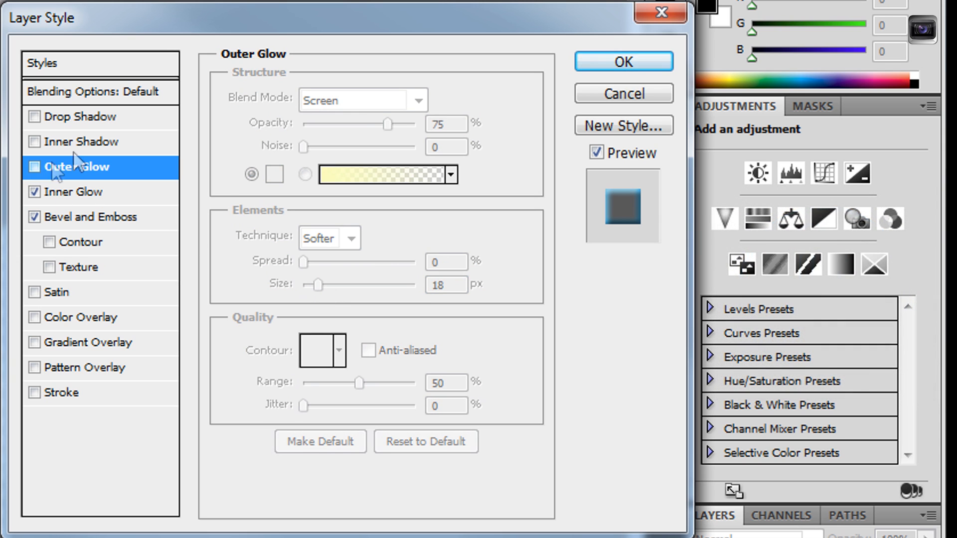
left_click(622, 61)
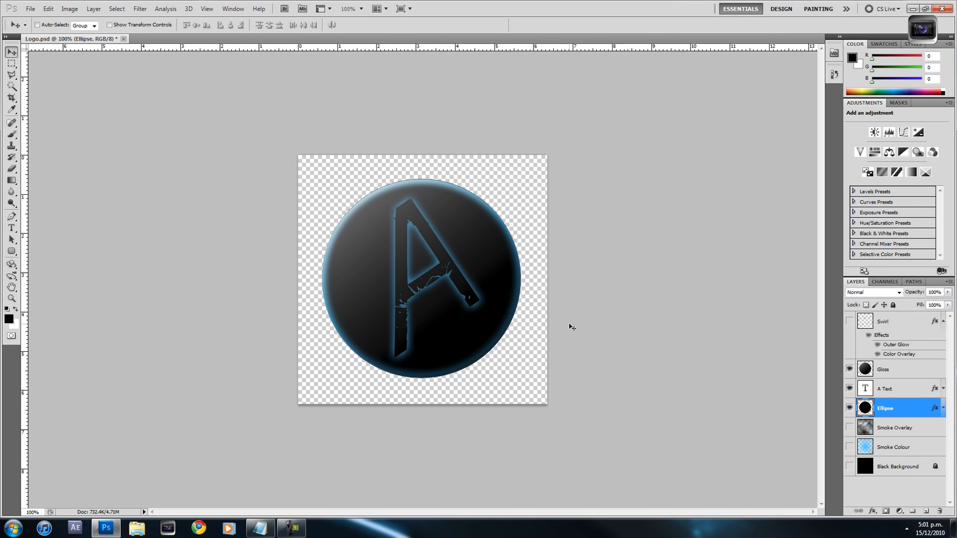
mouse_move(546, 311)
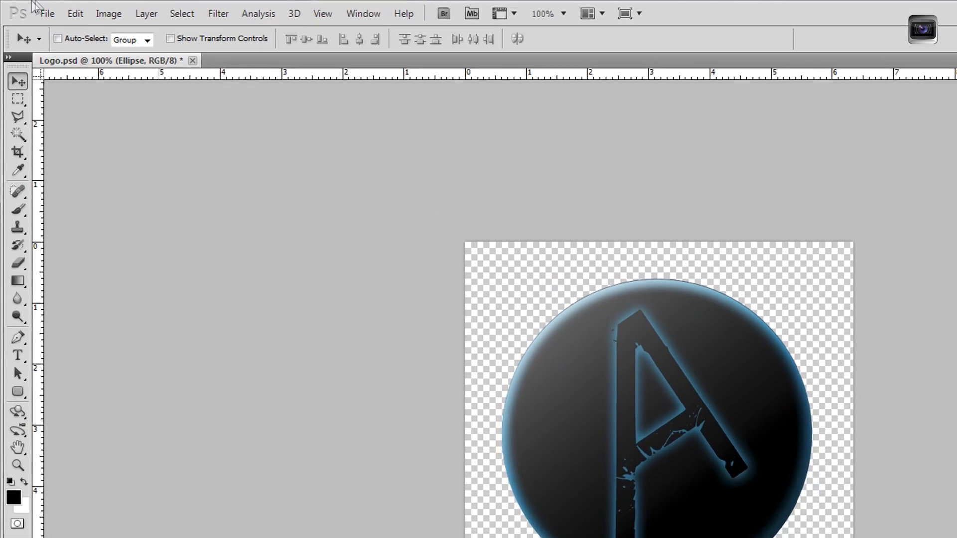
Step: Save the logo via Save As in PNG format as Logo.png with default PNG options
left_click(47, 13)
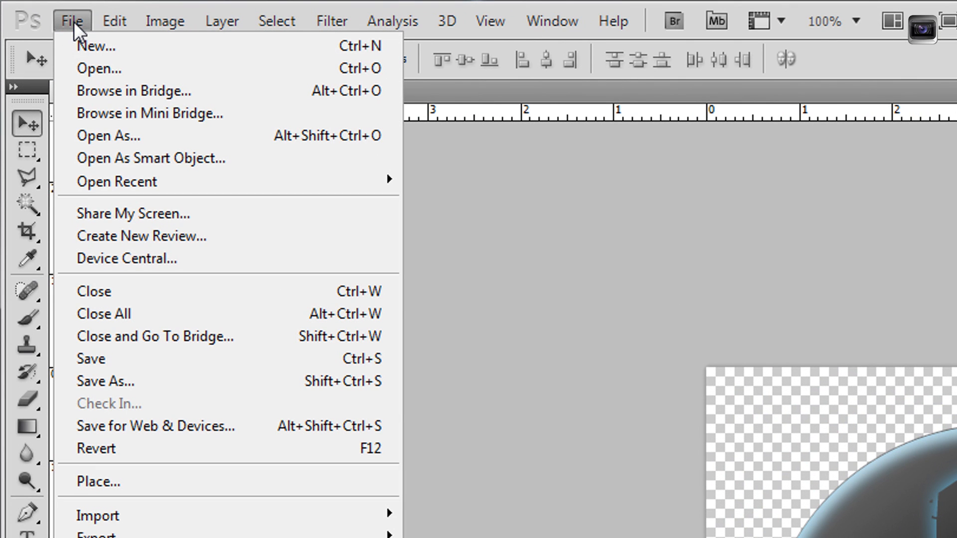
left_click(104, 380)
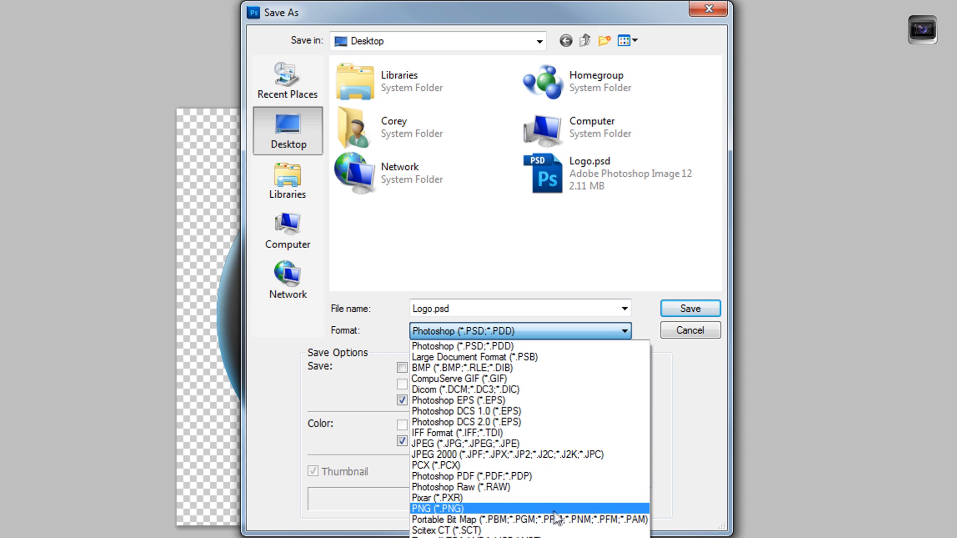
mouse_move(548, 516)
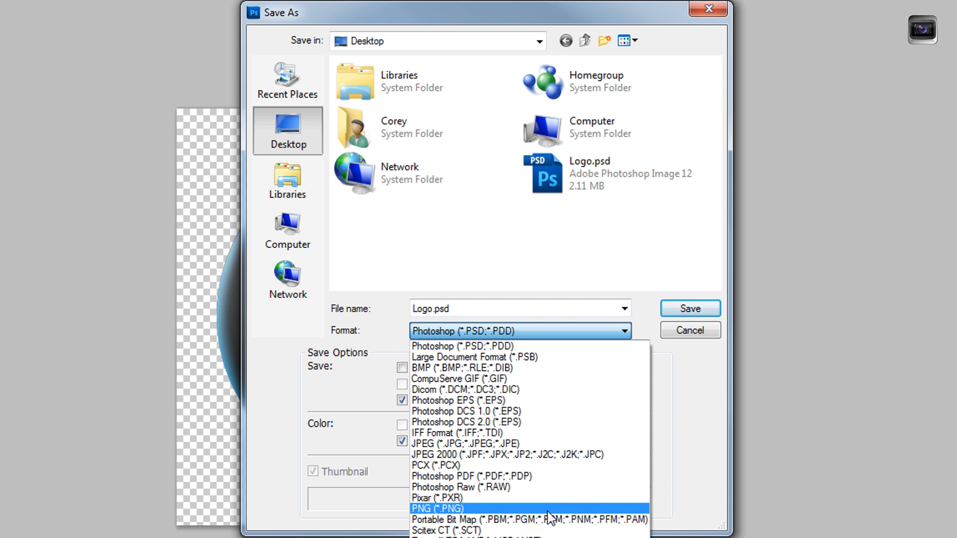
left_click(437, 508)
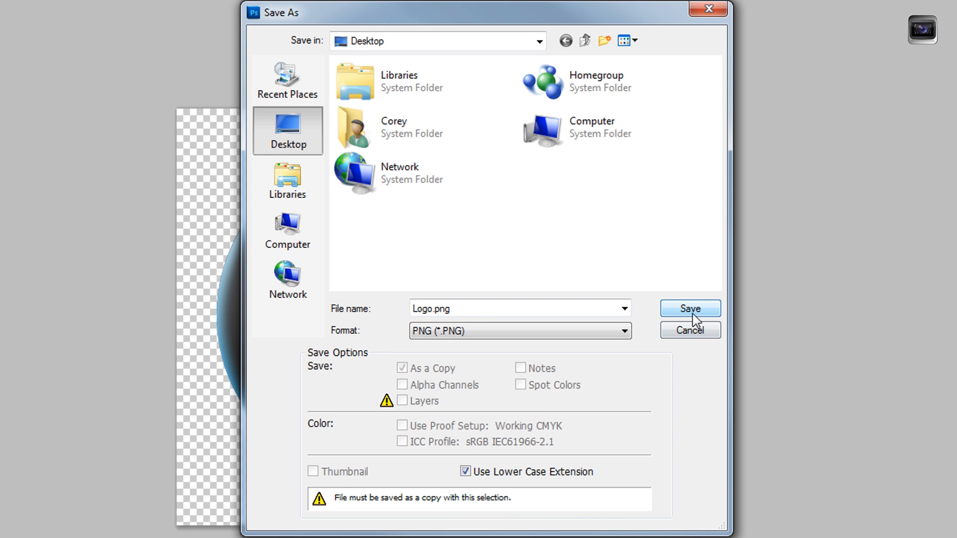
left_click(688, 308)
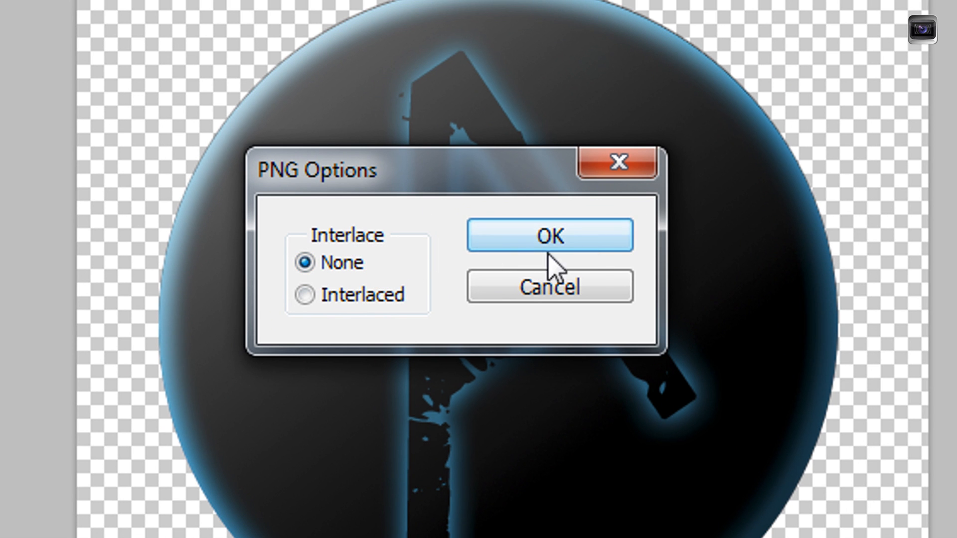
left_click(549, 235)
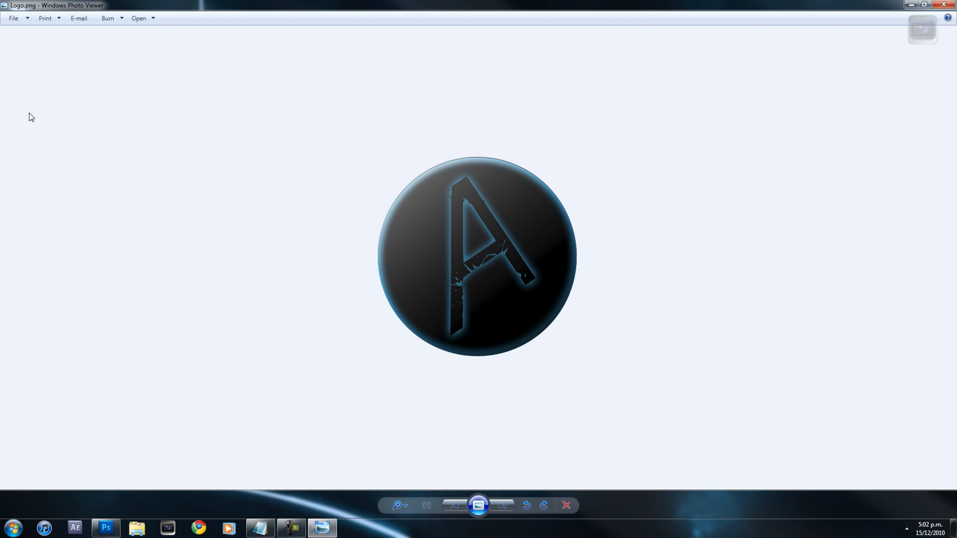
mouse_move(571, 375)
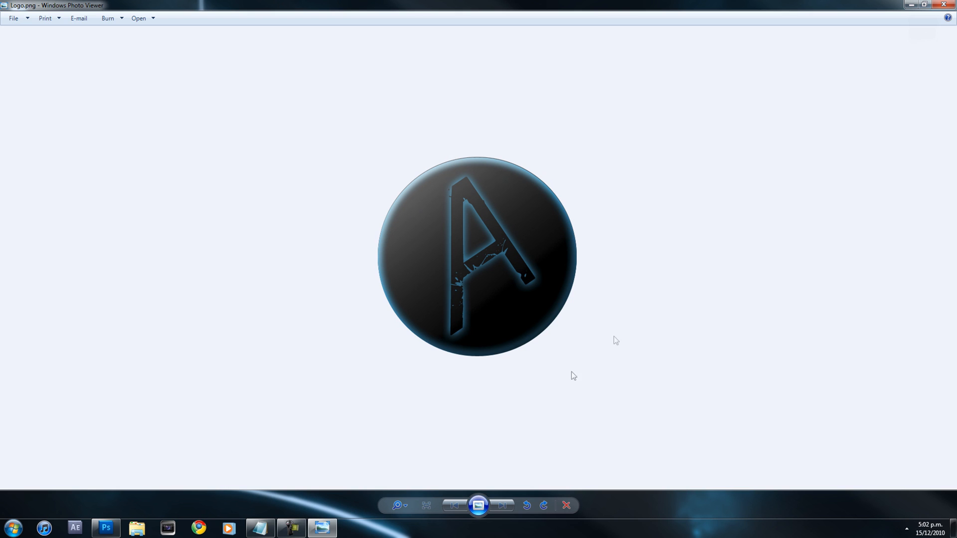
mouse_move(616, 198)
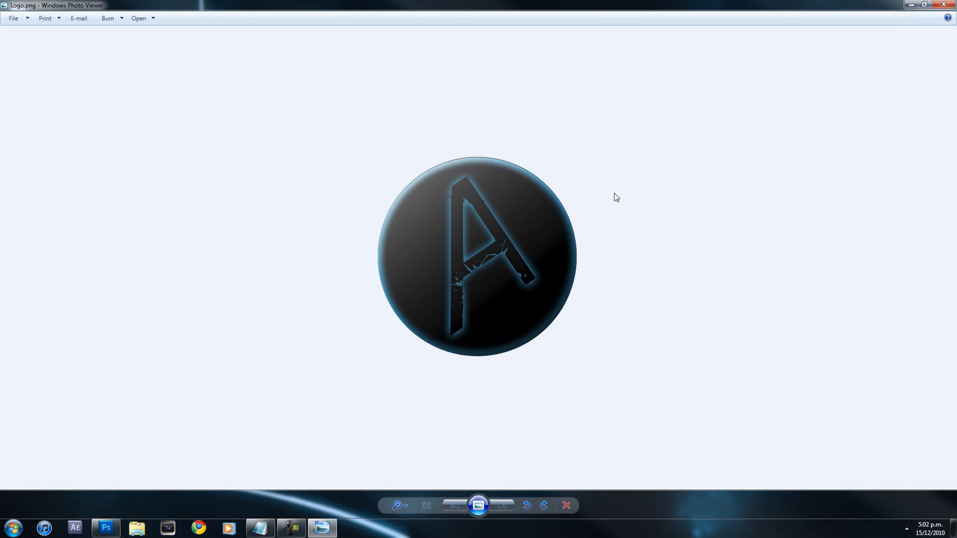